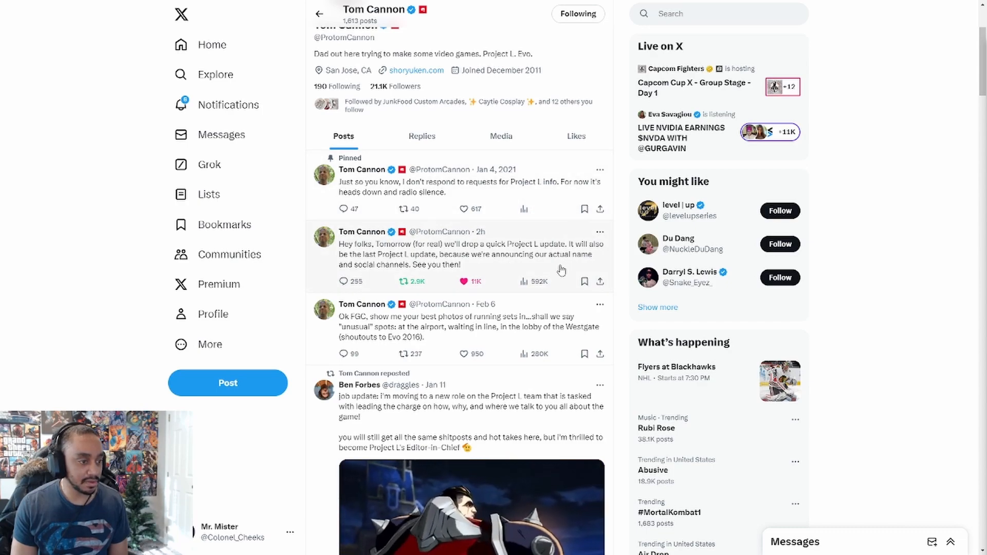
Step: Open Tom Cannon's Feb 21 post announcing the last Project L update on its own page
click(441, 254)
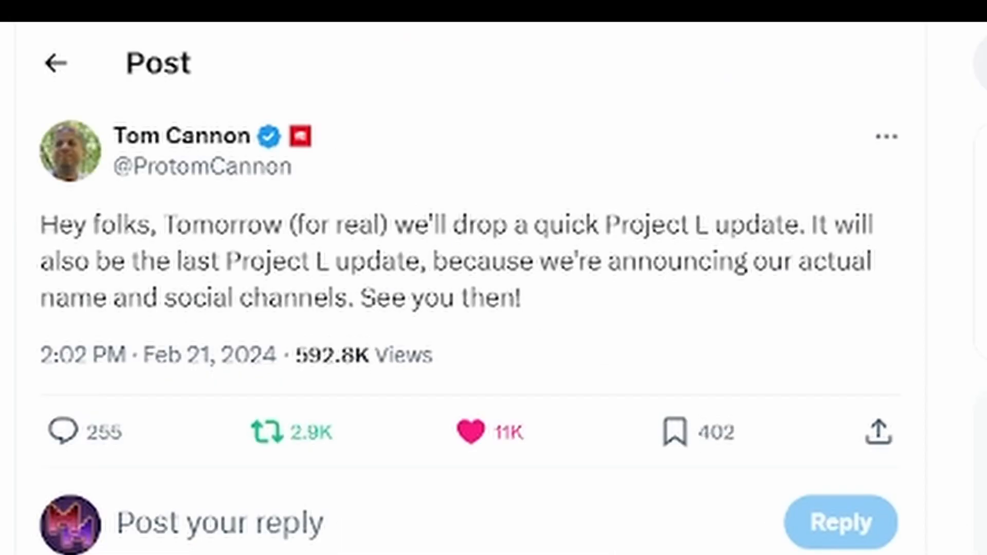